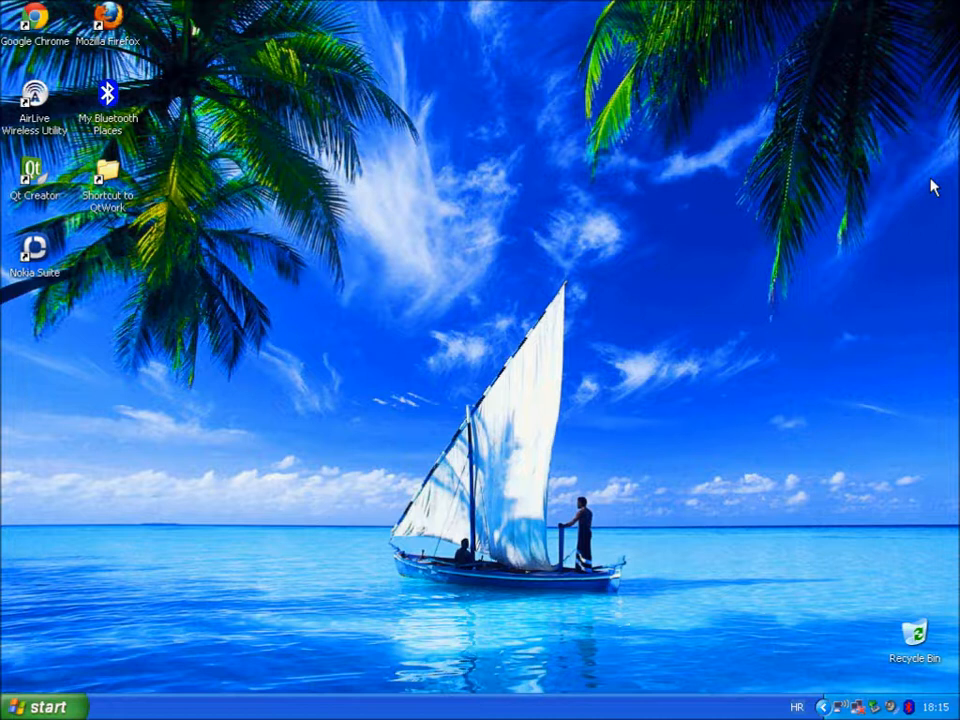
- Launch Qt Creator from the desktop shortcut and review the Welcome page's recent projects
left_click(33, 175)
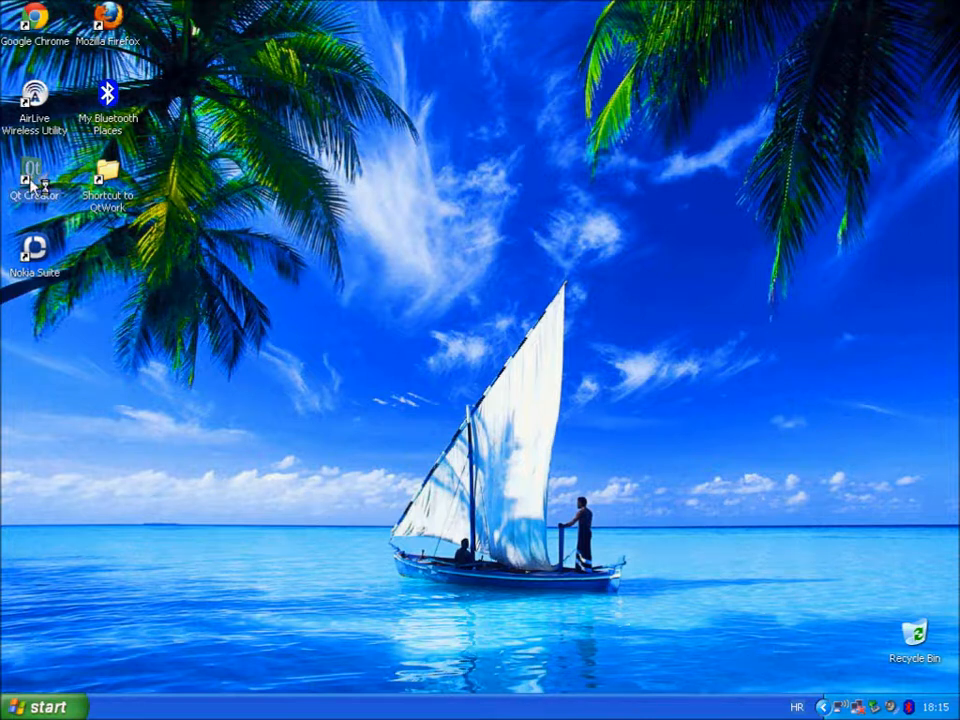
double_click(32, 170)
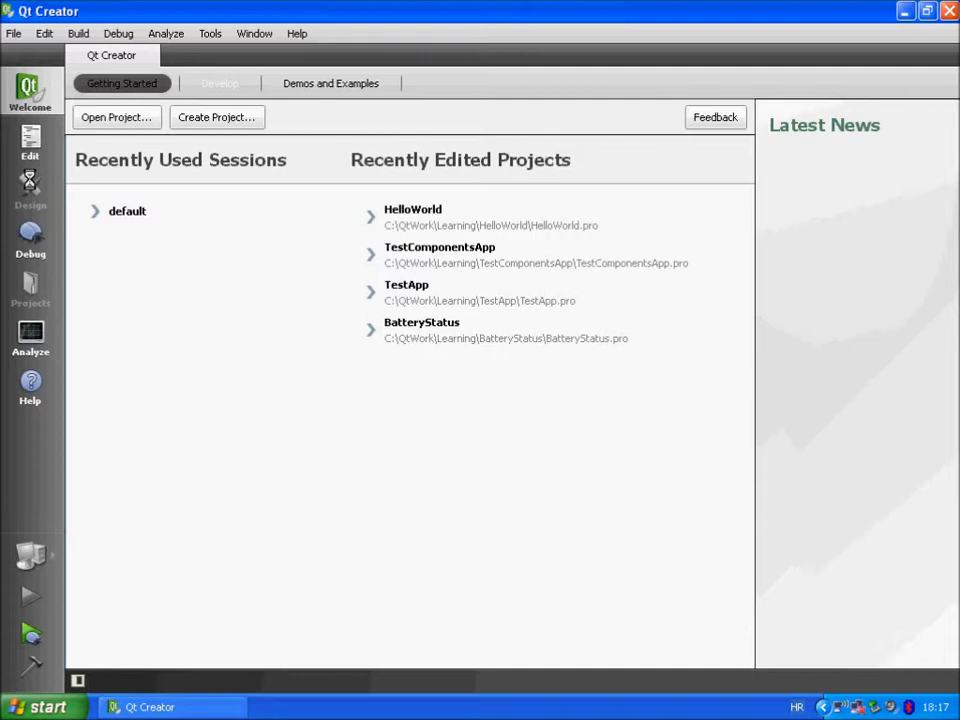
left_click(219, 83)
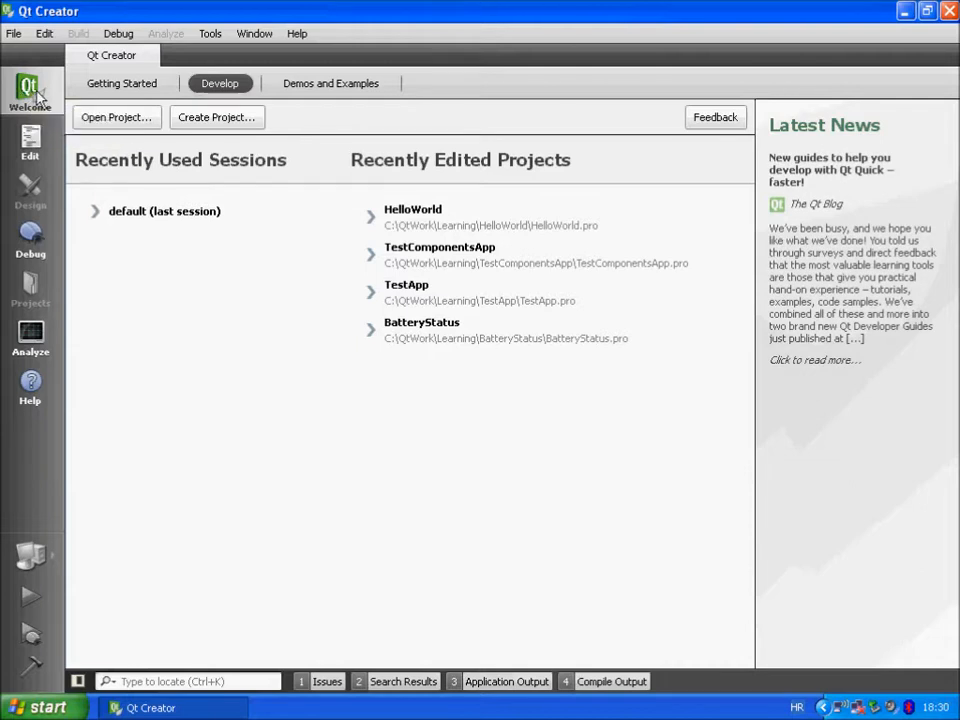
mouse_move(30, 90)
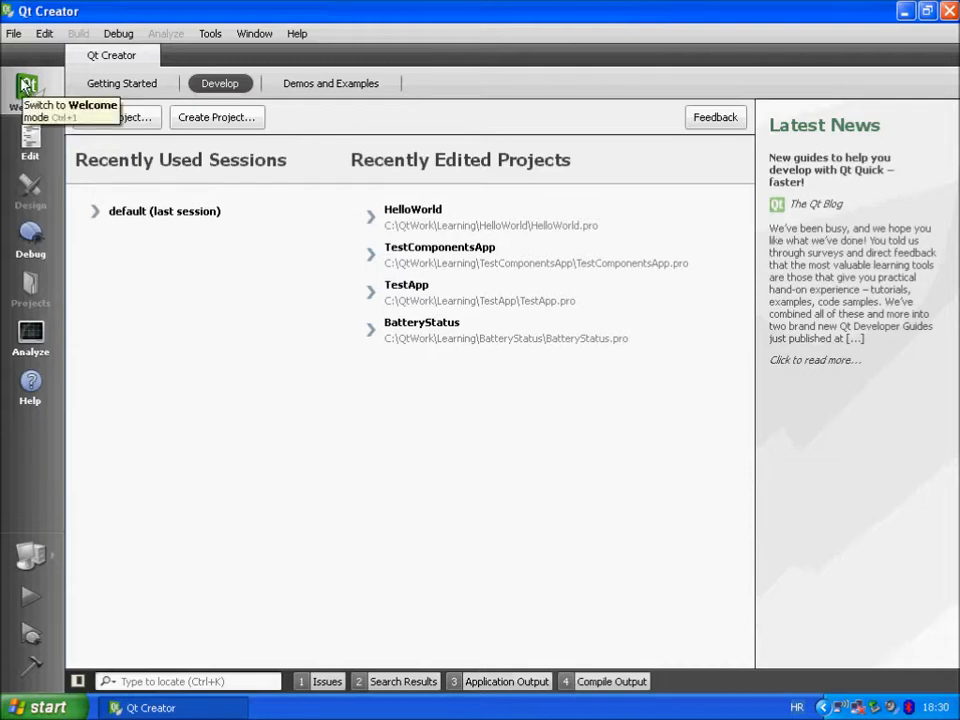
mouse_move(130, 128)
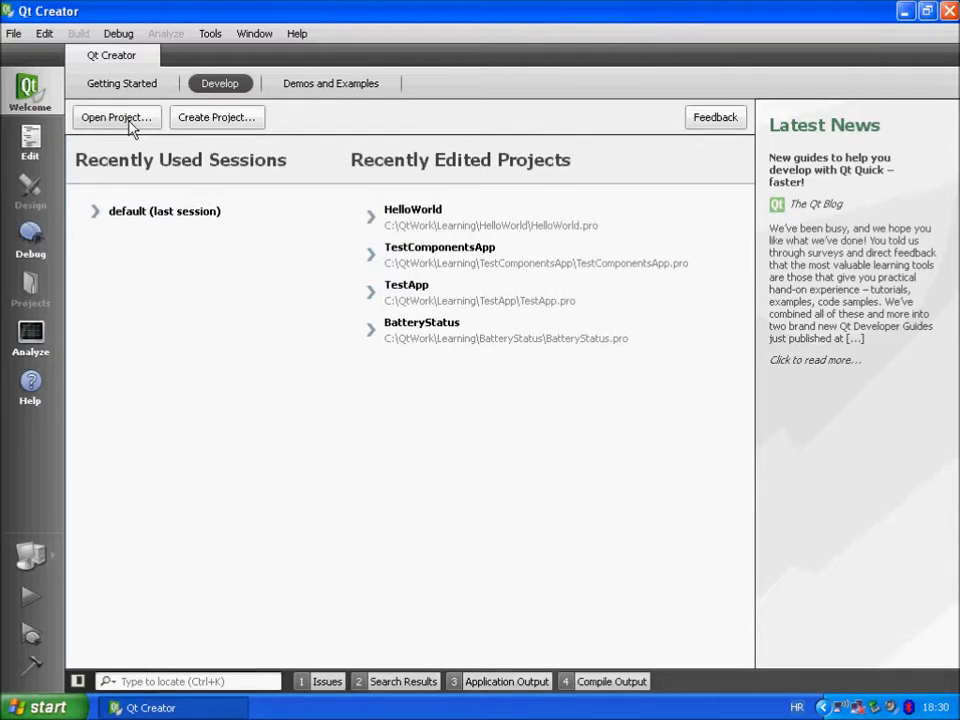
left_click(14, 33)
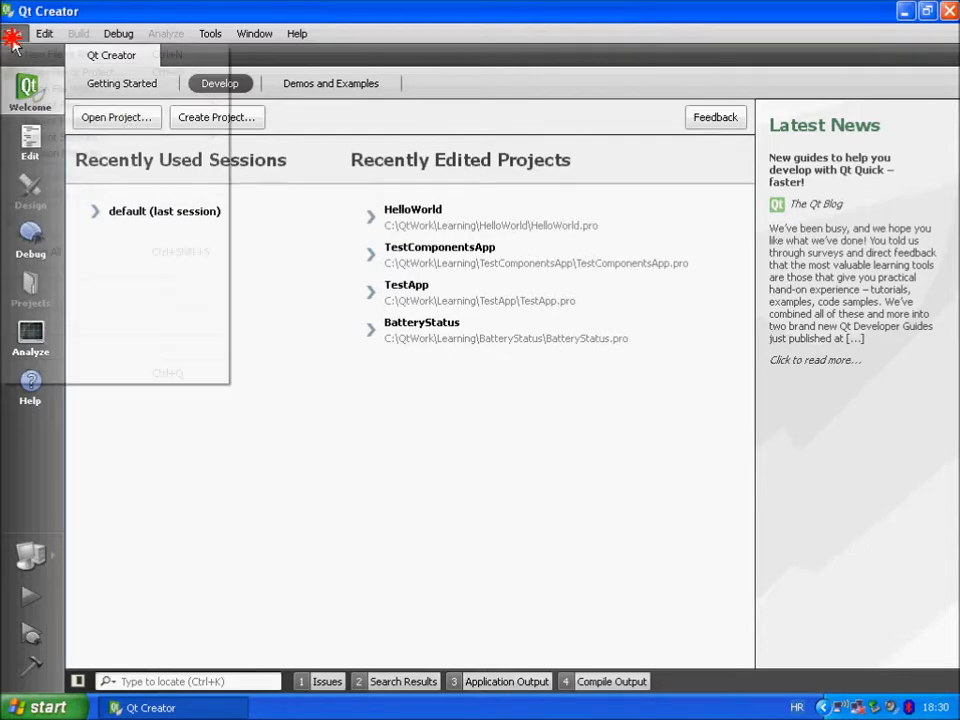
left_click(14, 33)
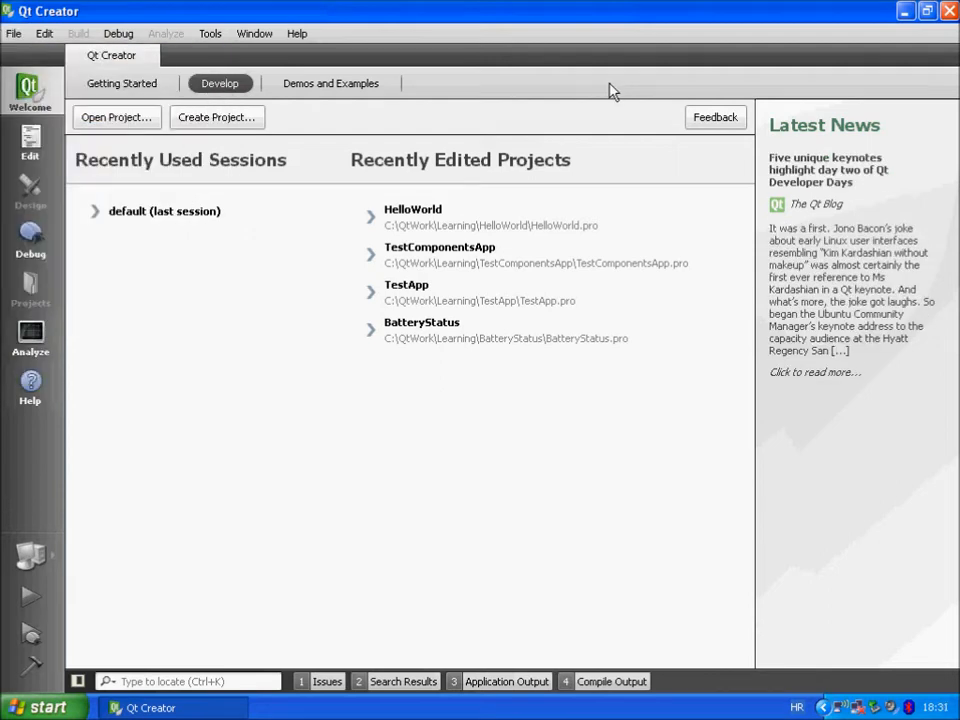
mouse_move(569, 181)
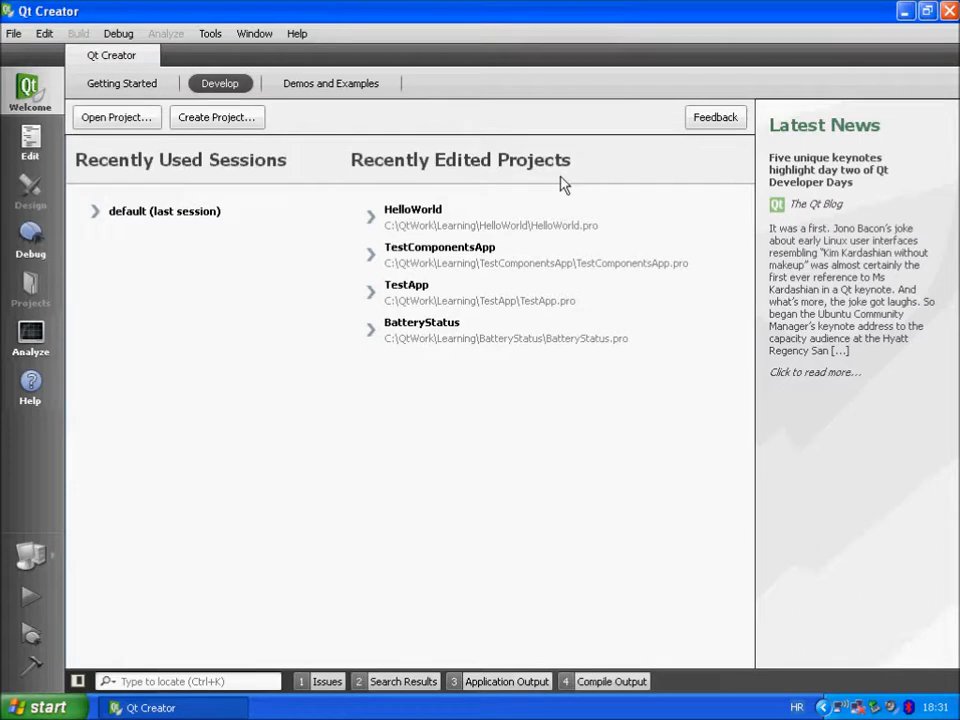
mouse_move(448, 230)
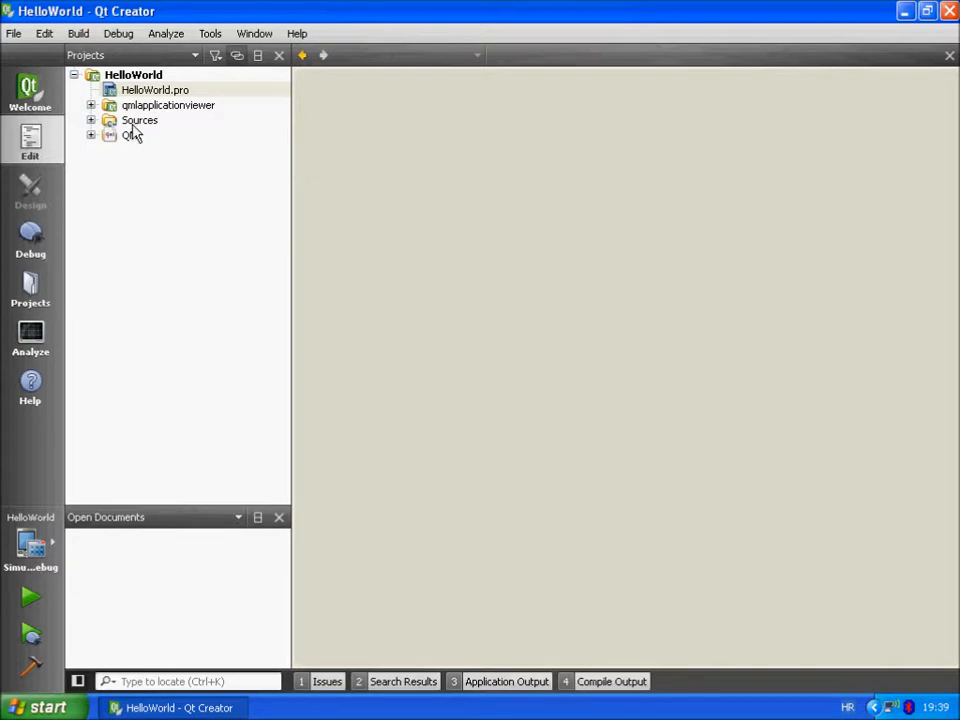
left_click(155, 90)
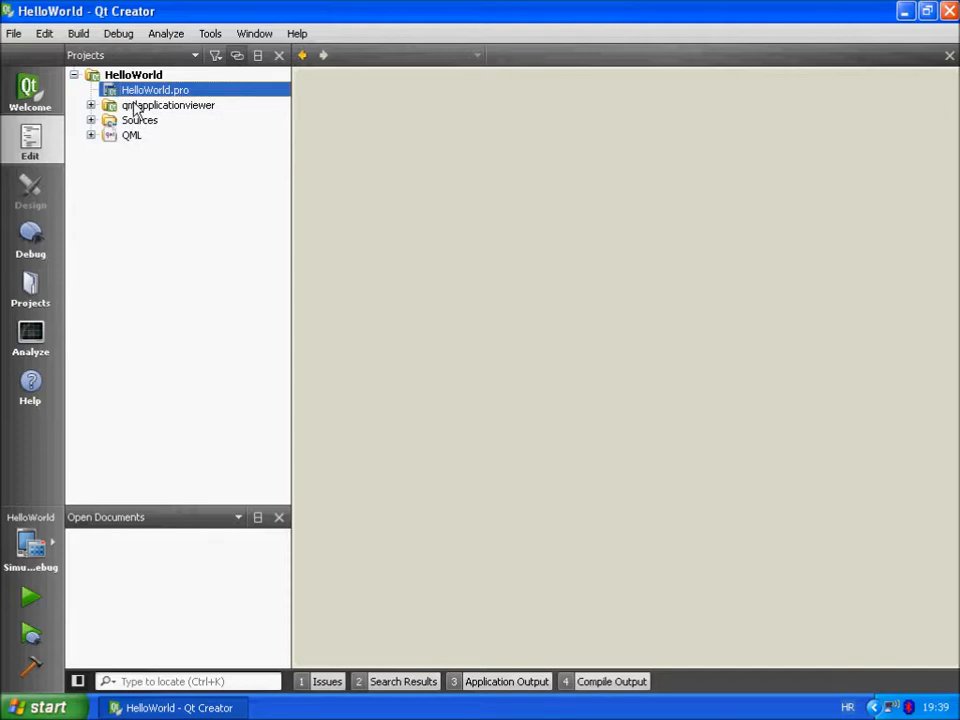
mouse_move(168, 204)
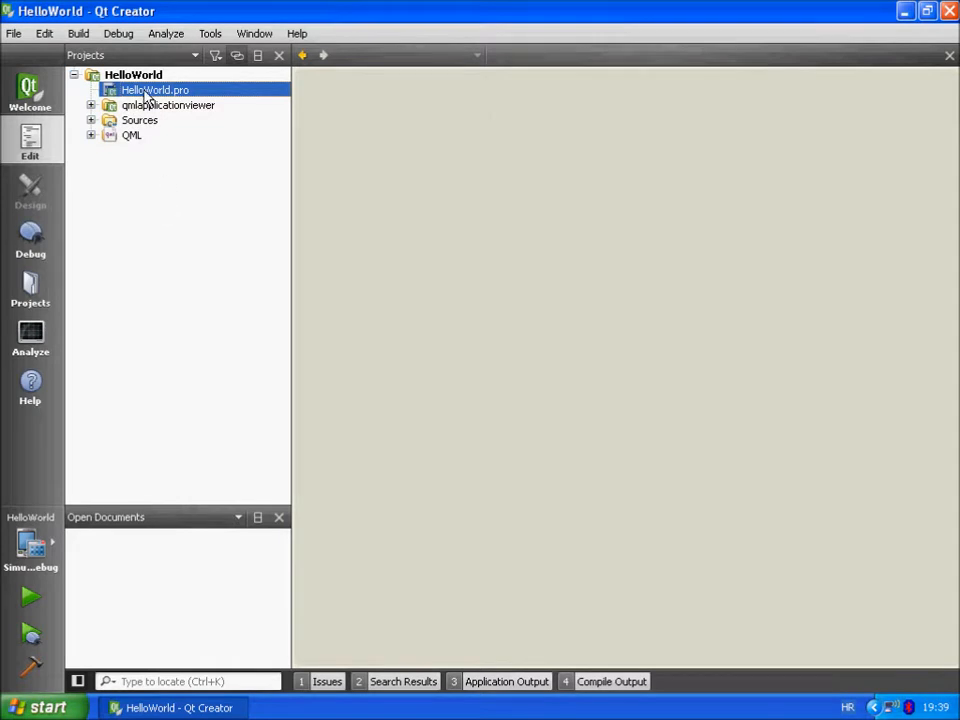
- Open HelloWorld.pro and comment out the Symbian TARGET.CAPABILITY network line with #
double_click(154, 90)
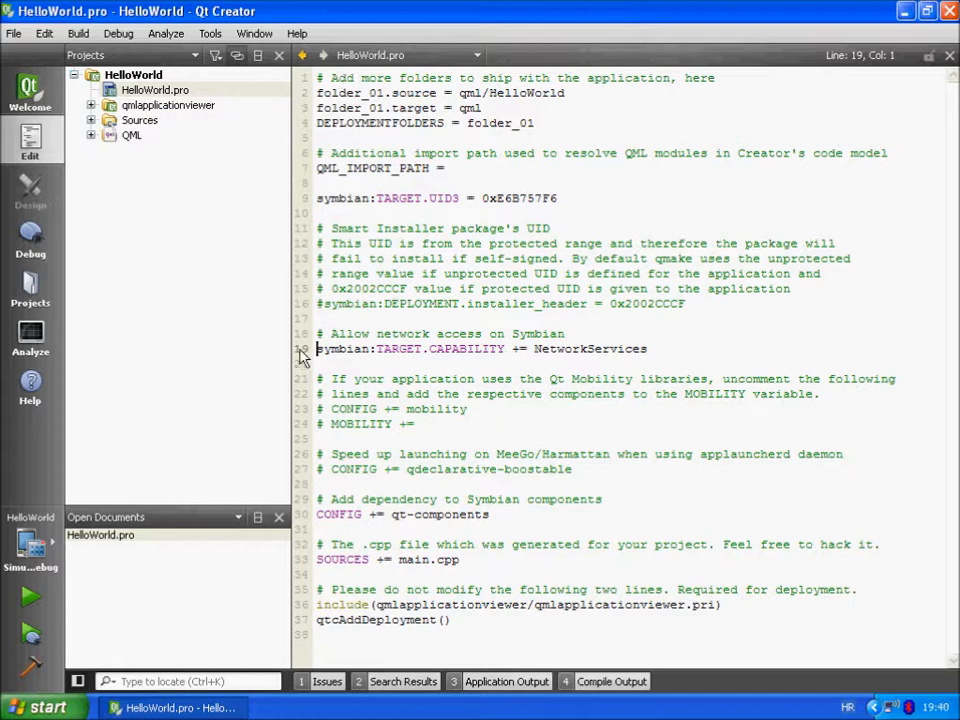
triple_click(480, 349)
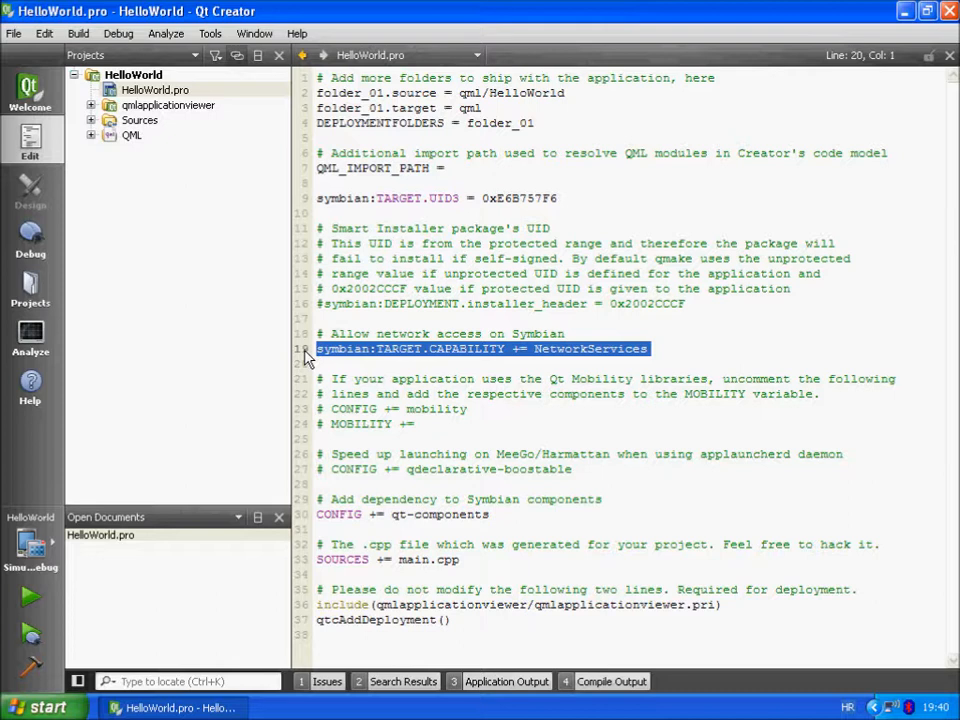
type("#")
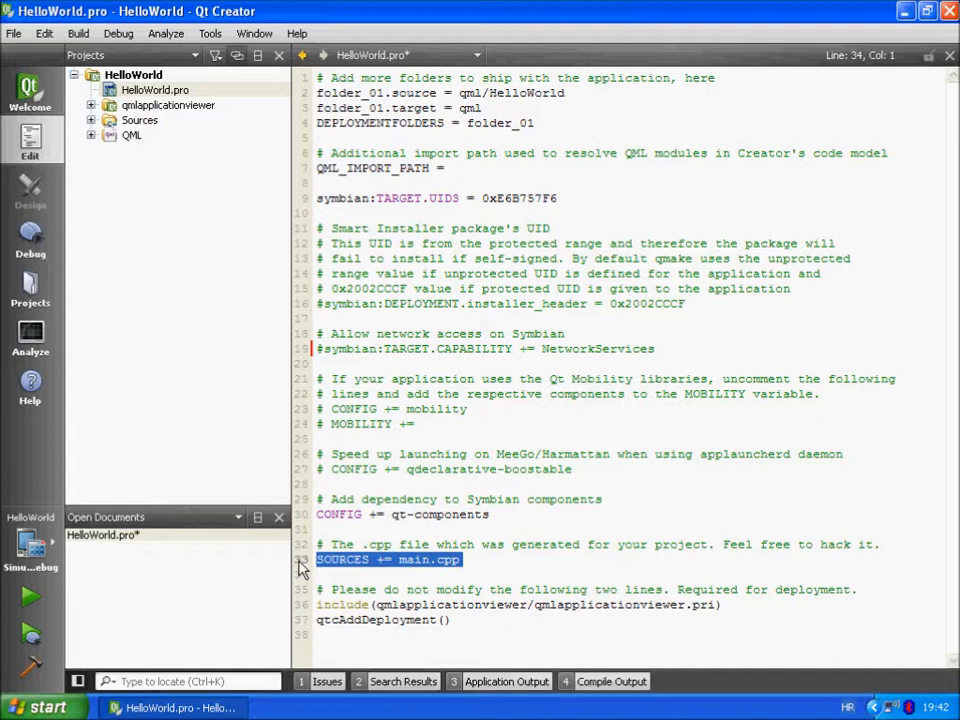
left_click(155, 90)
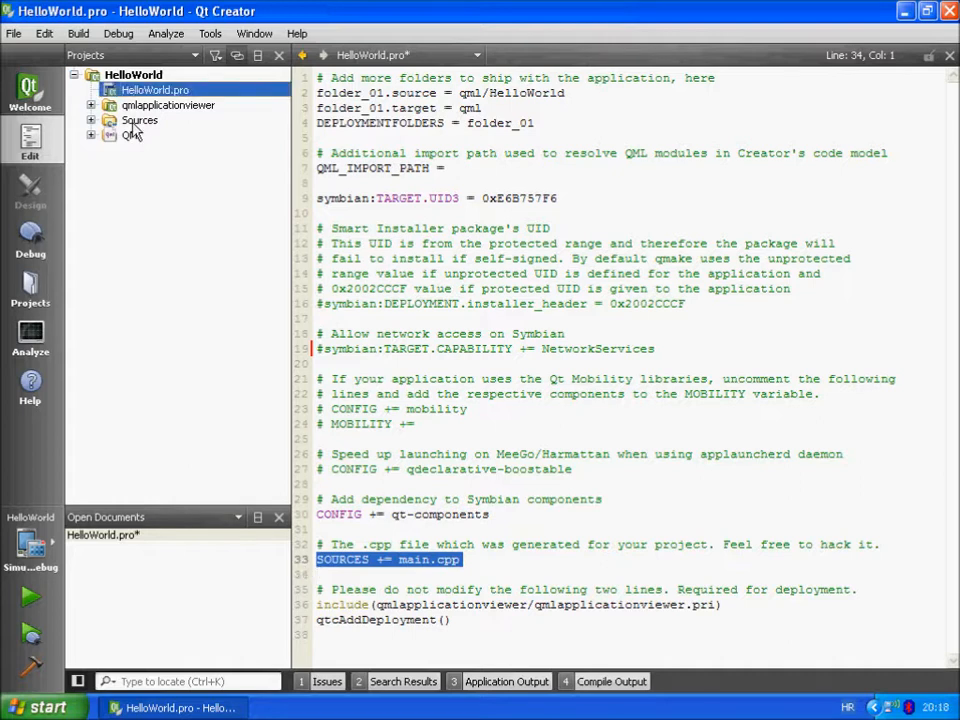
- Open main.cpp from Sources and highlight the viewer variable in the QmlApplicationViewer code
left_click(90, 120)
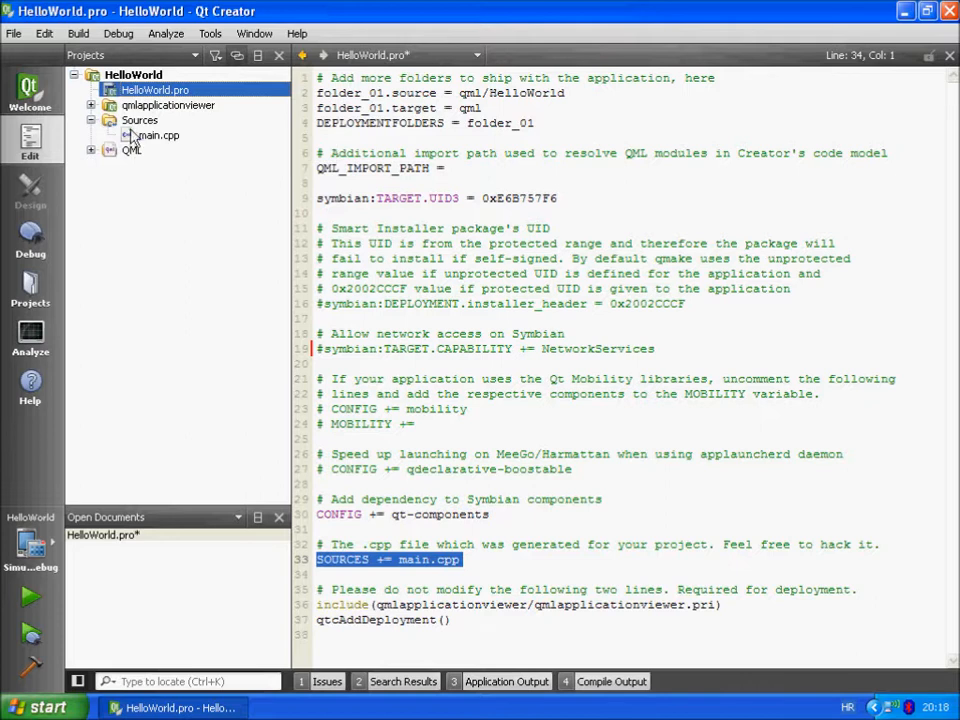
double_click(158, 135)
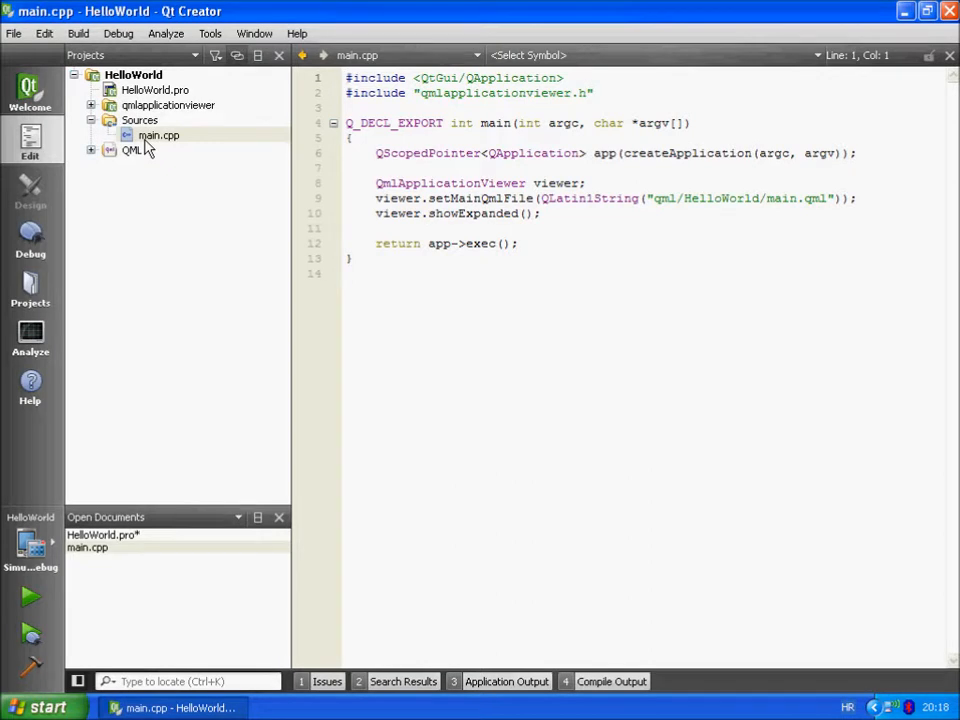
left_click(158, 135)
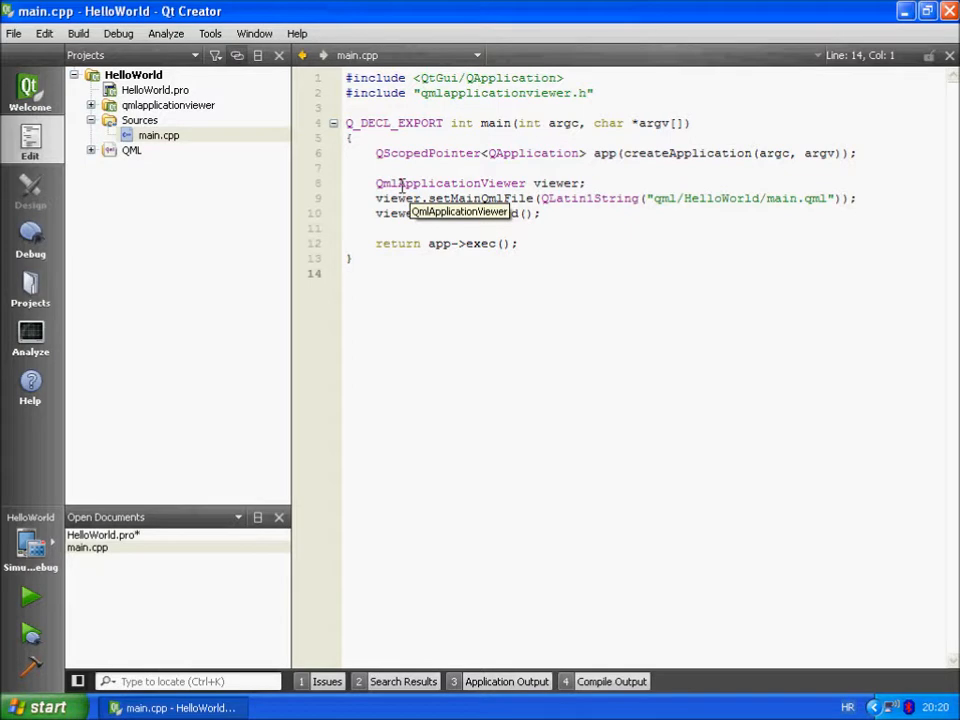
left_click(346, 273)
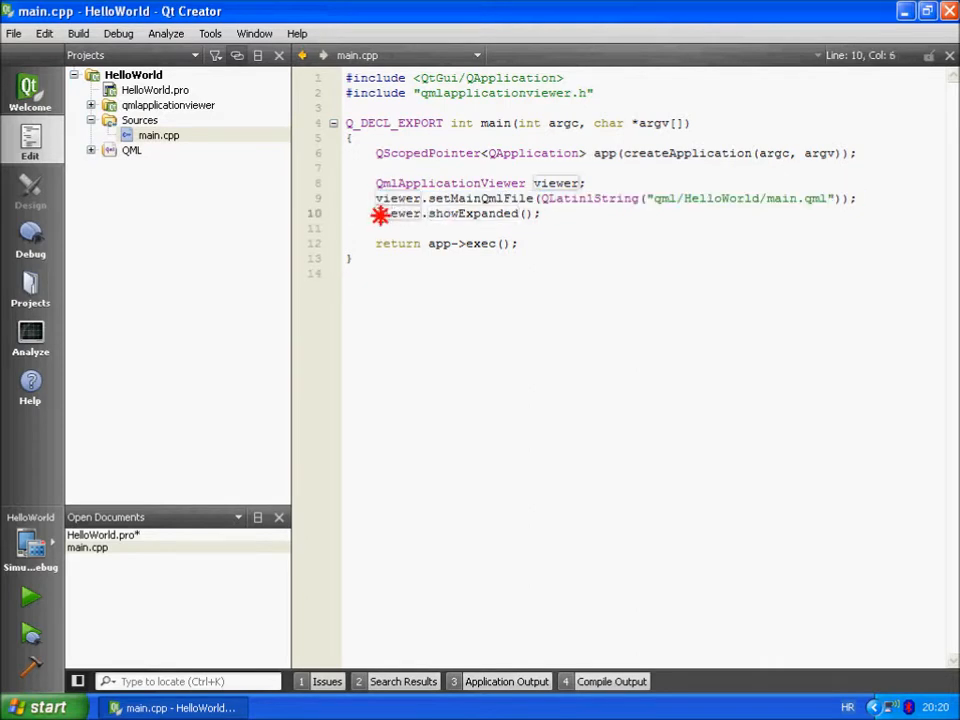
double_click(394, 213)
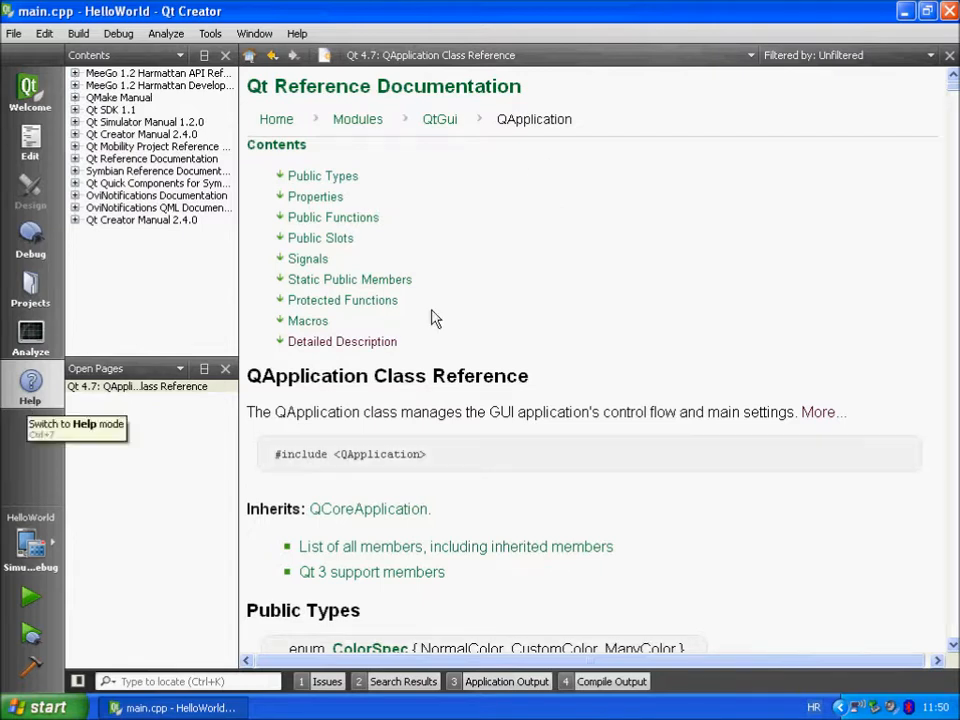
mouse_move(440, 317)
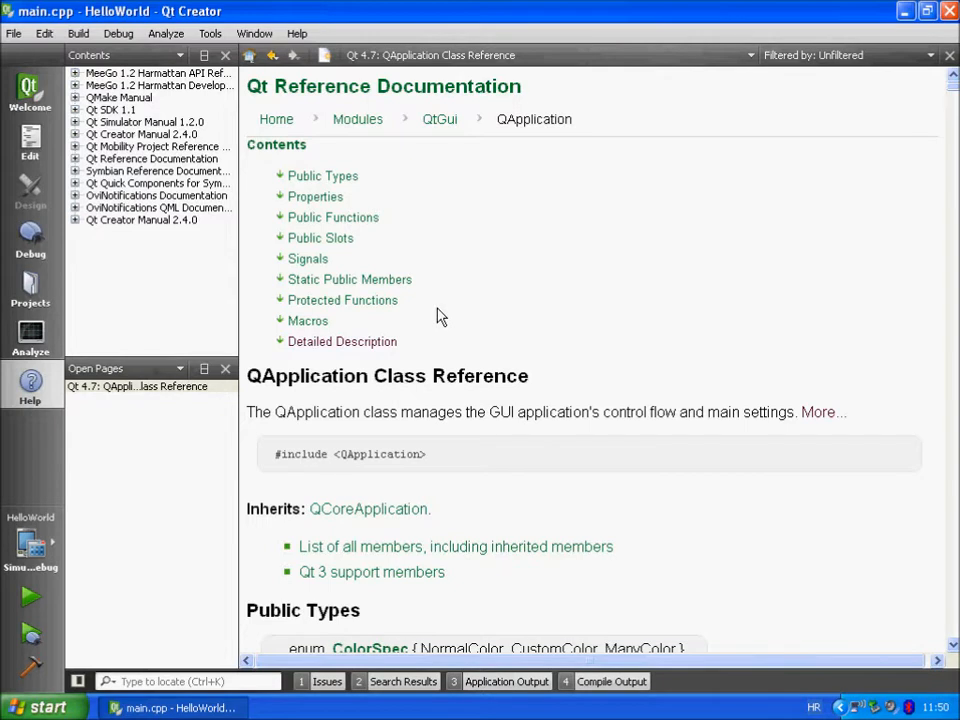
- Jump to the QApplication reference's Detailed Description section
left_click(342, 341)
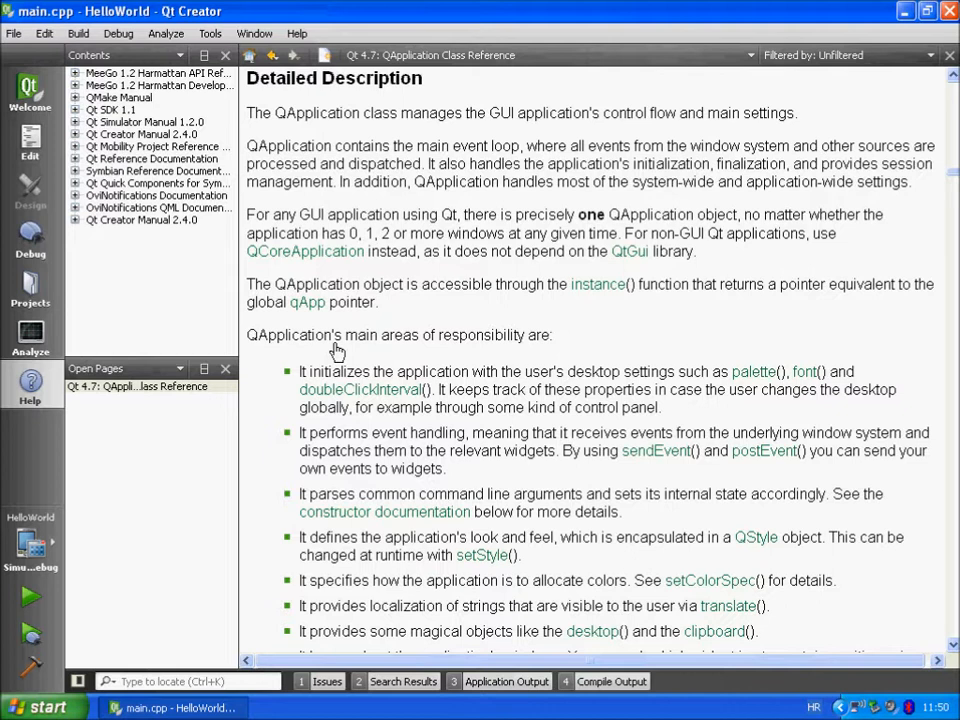
mouse_move(30, 145)
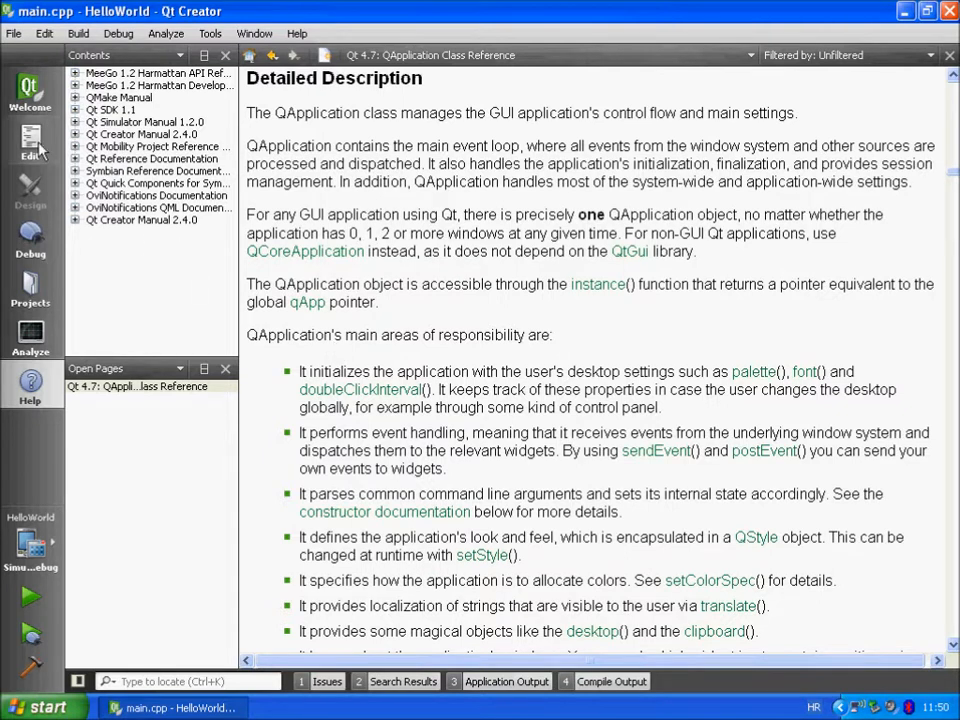
- Return to Edit mode and expand qmlapplicationviewer's Headers folder to reveal qmlapplicationviewer.h
left_click(30, 140)
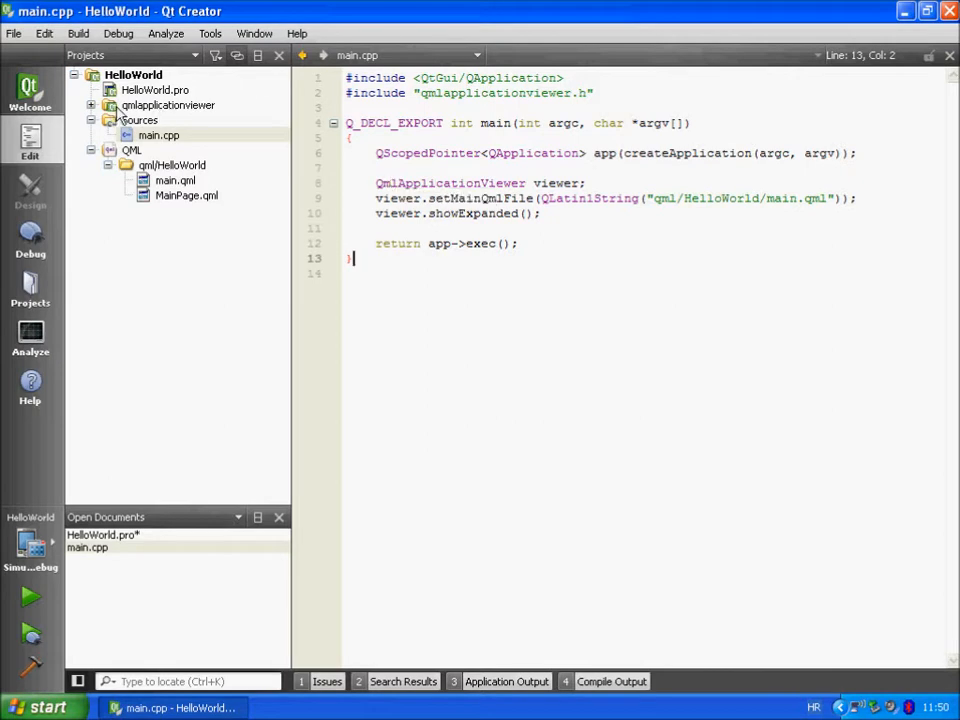
left_click(91, 105)
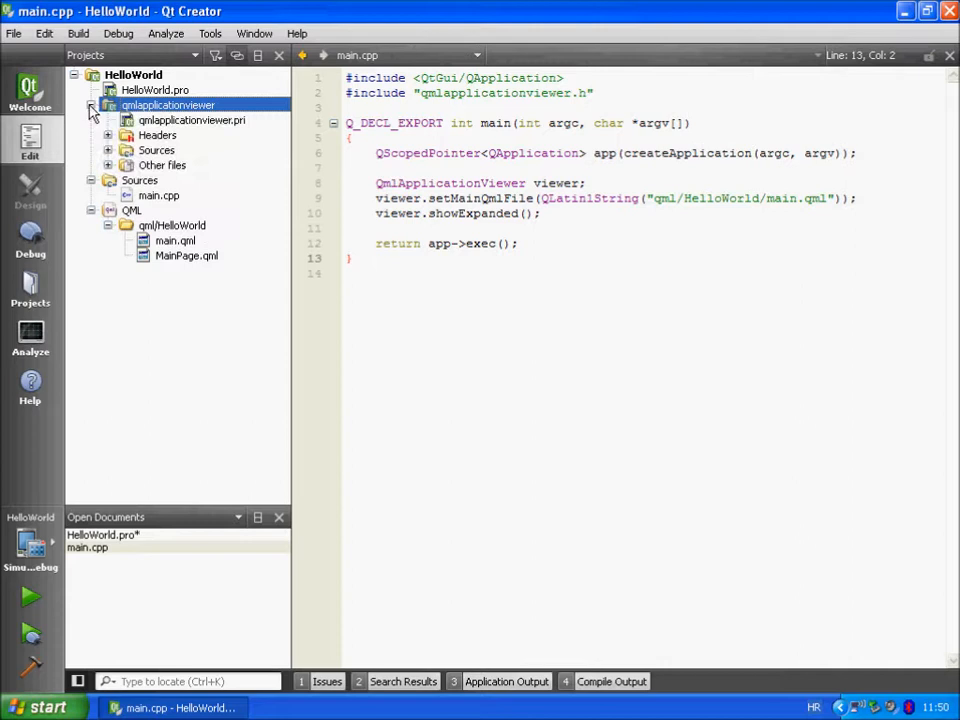
mouse_move(108, 140)
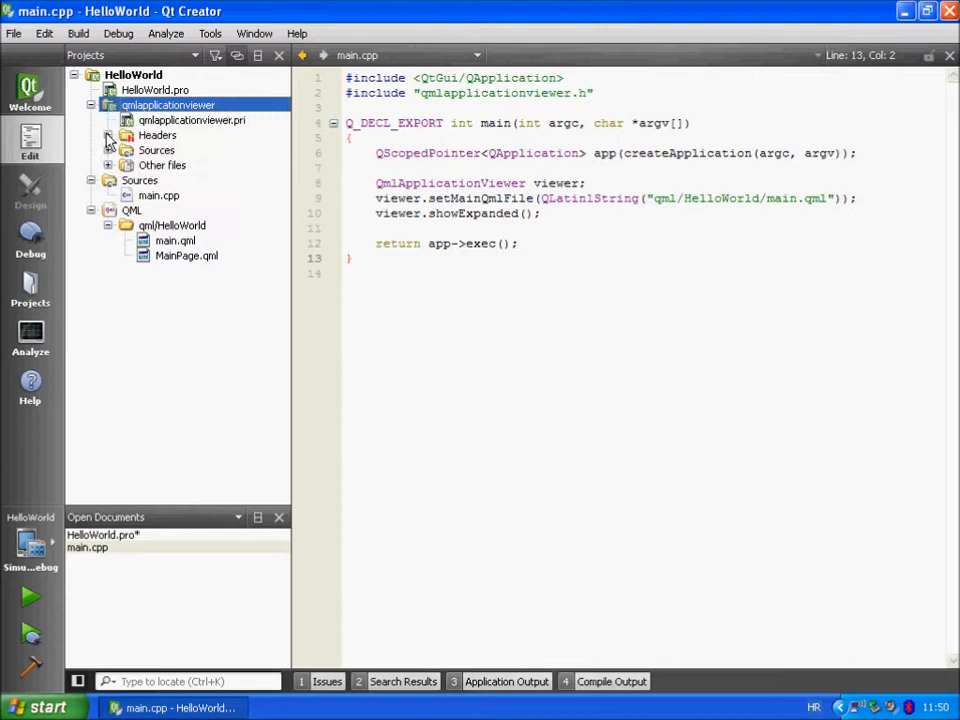
left_click(109, 135)
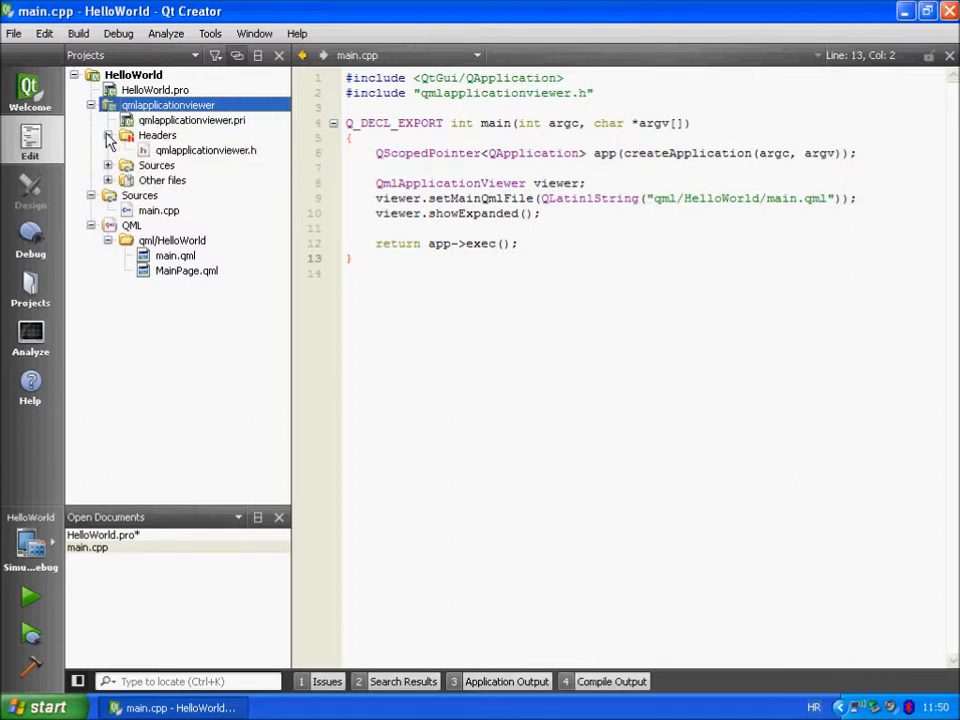
- Open qmlapplicationviewer.h to read the class declaration, then collapse Headers and the subproject
double_click(205, 150)
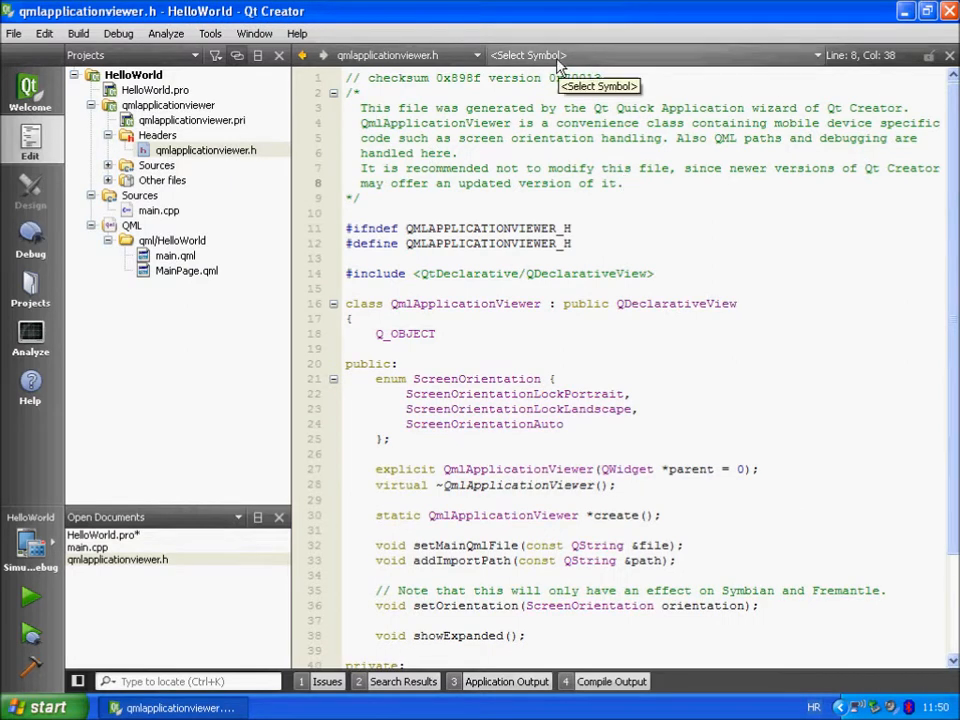
mouse_move(678, 126)
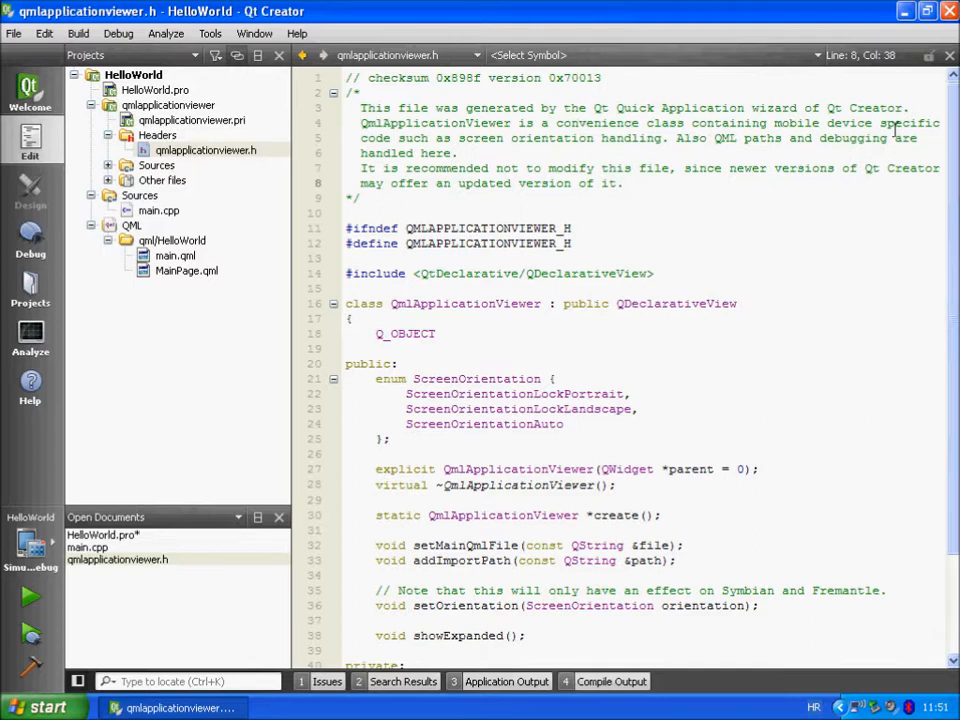
mouse_move(380, 148)
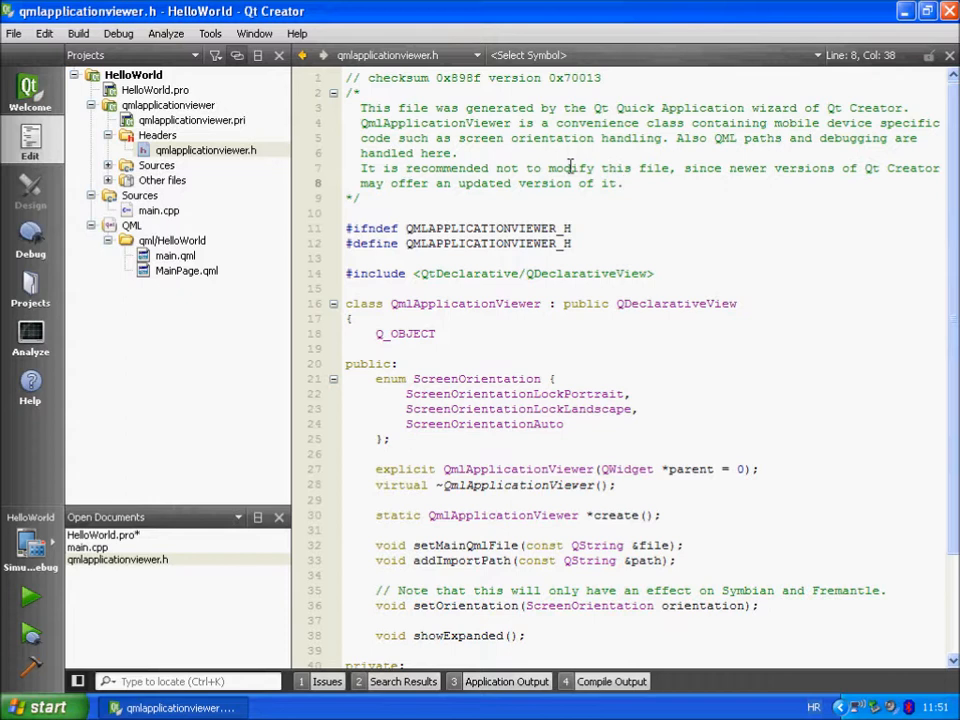
mouse_move(497, 168)
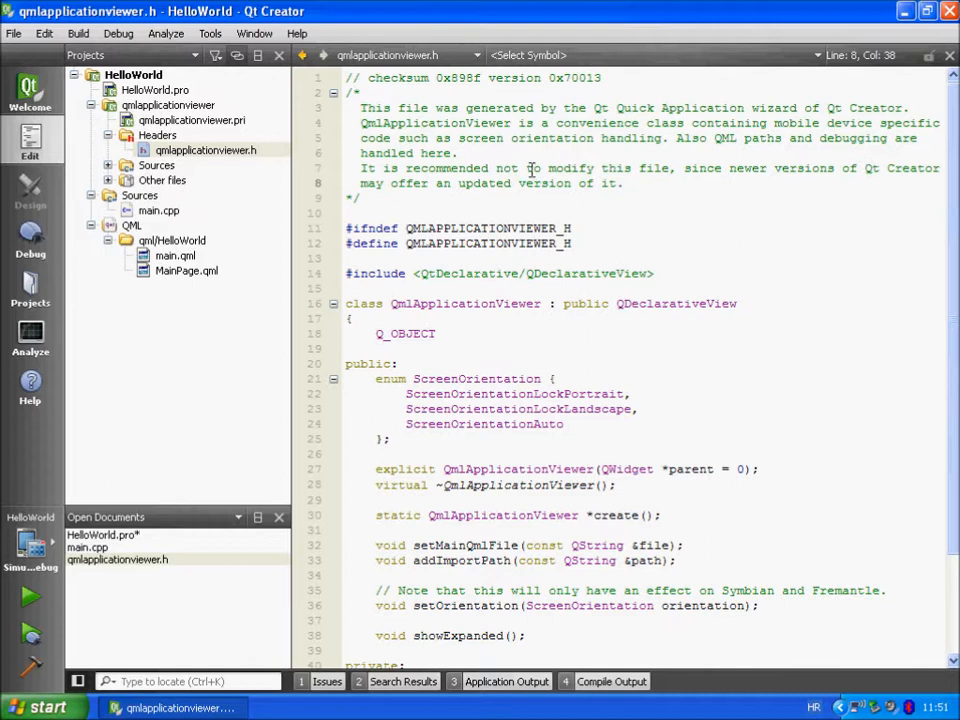
left_click(623, 183)
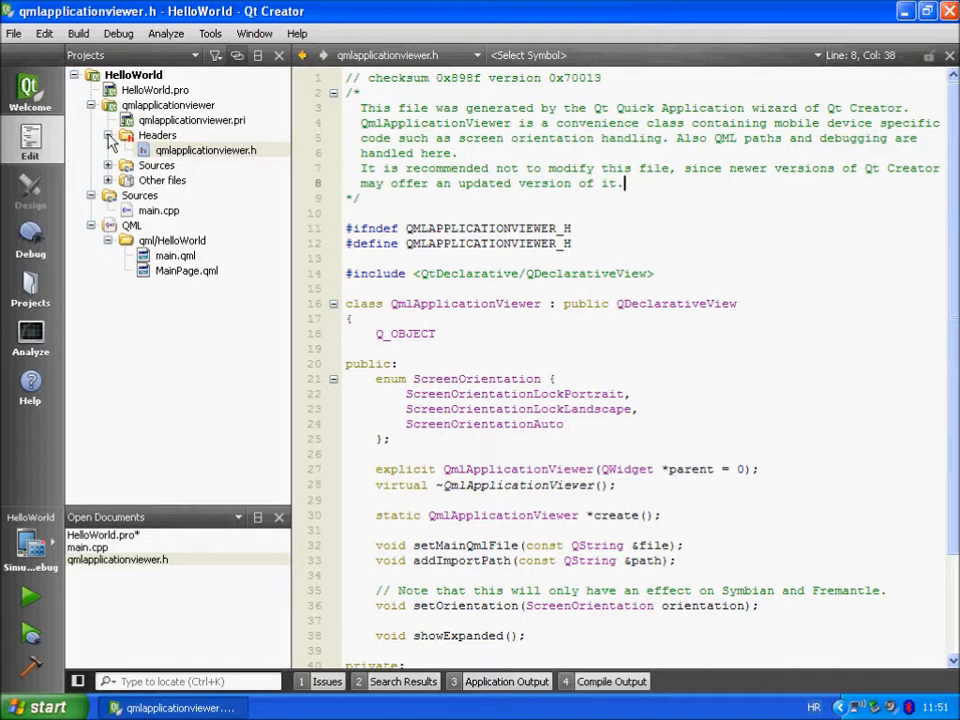
left_click(109, 135)
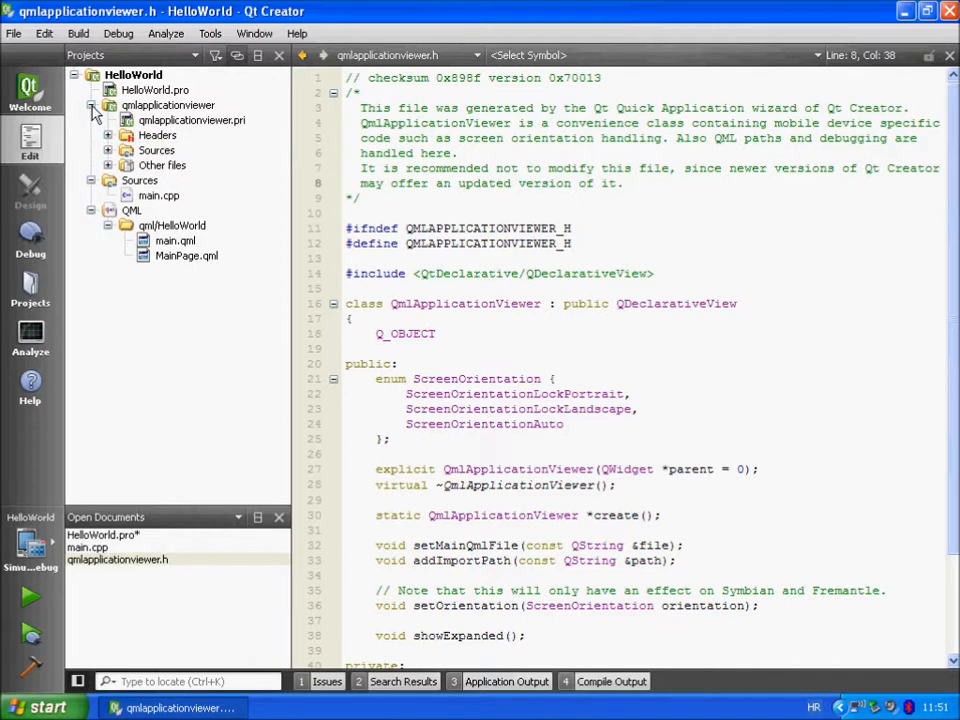
left_click(107, 105)
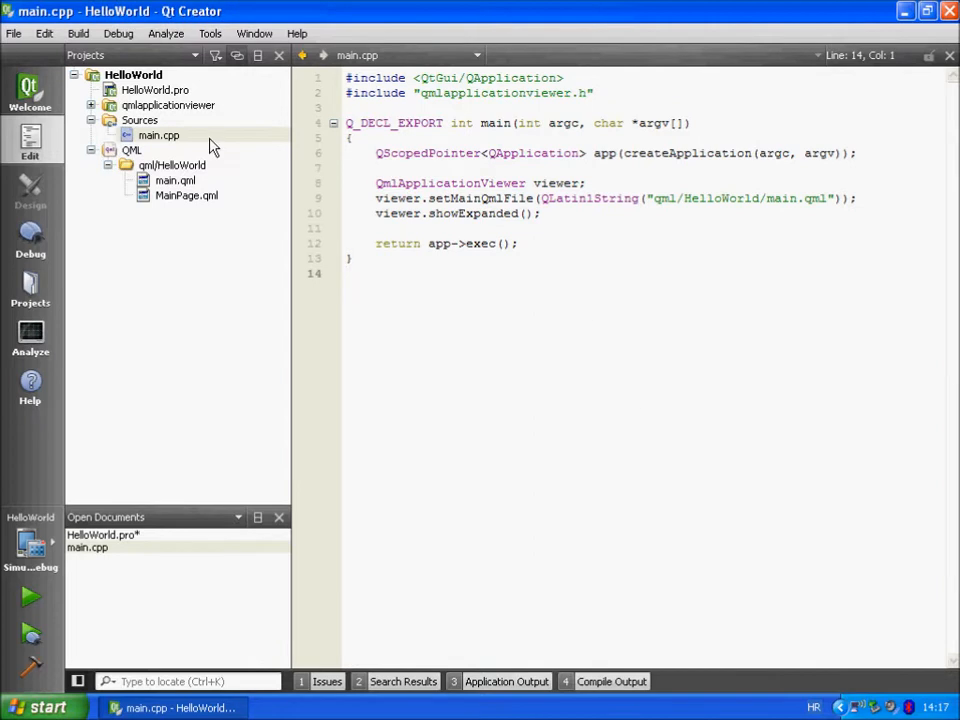
- Select main.cpp, HelloWorld.pro and qml/HelloWorld in the tree, then collapse the QML group
left_click(158, 135)
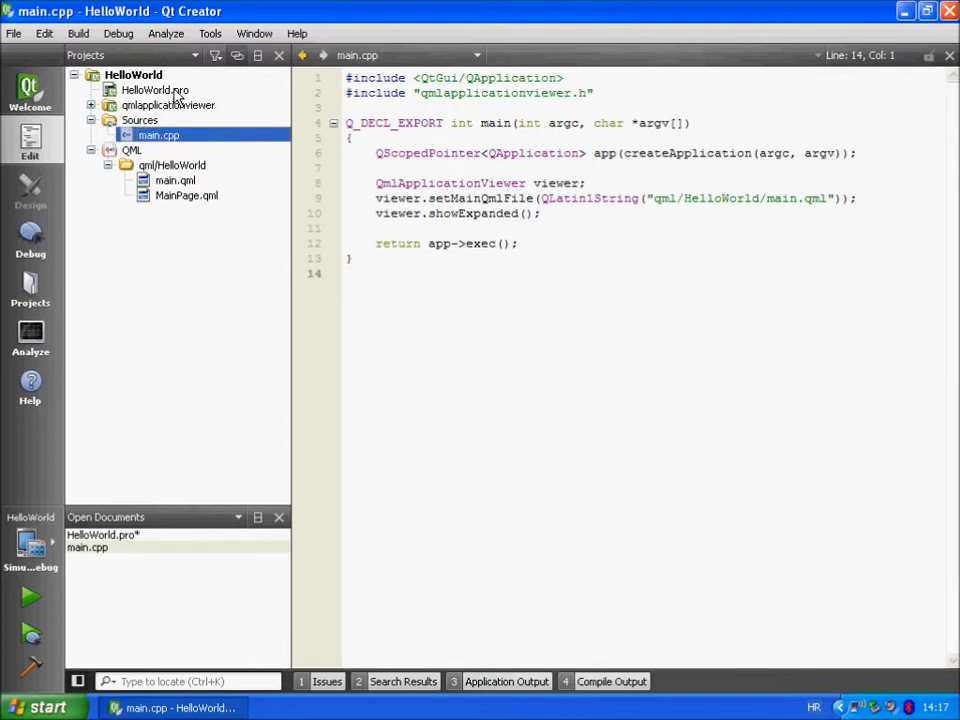
left_click(154, 90)
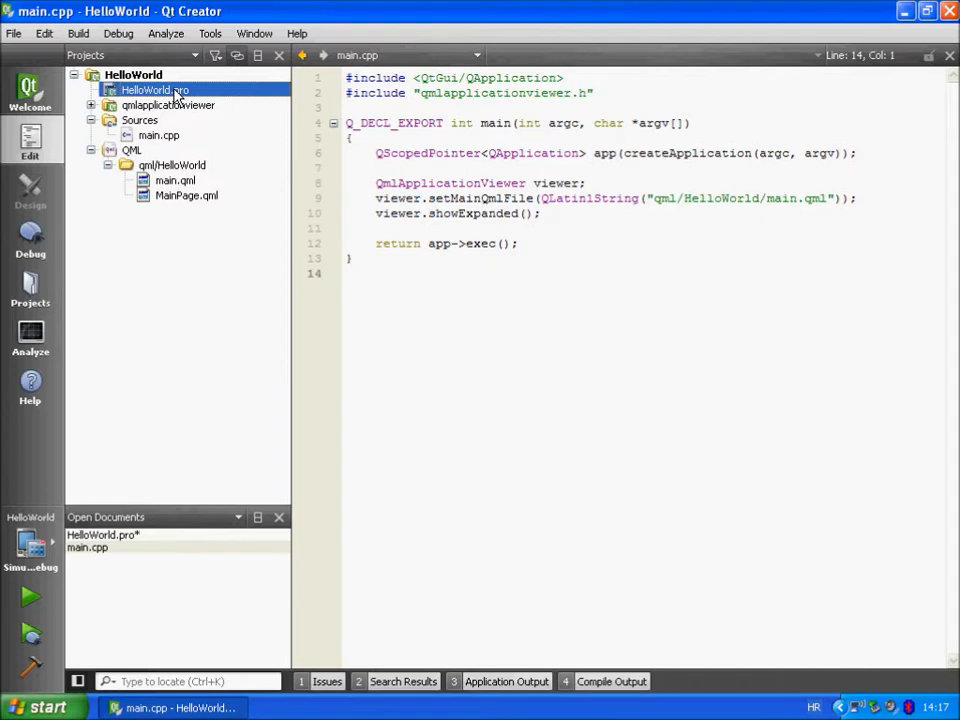
left_click(172, 165)
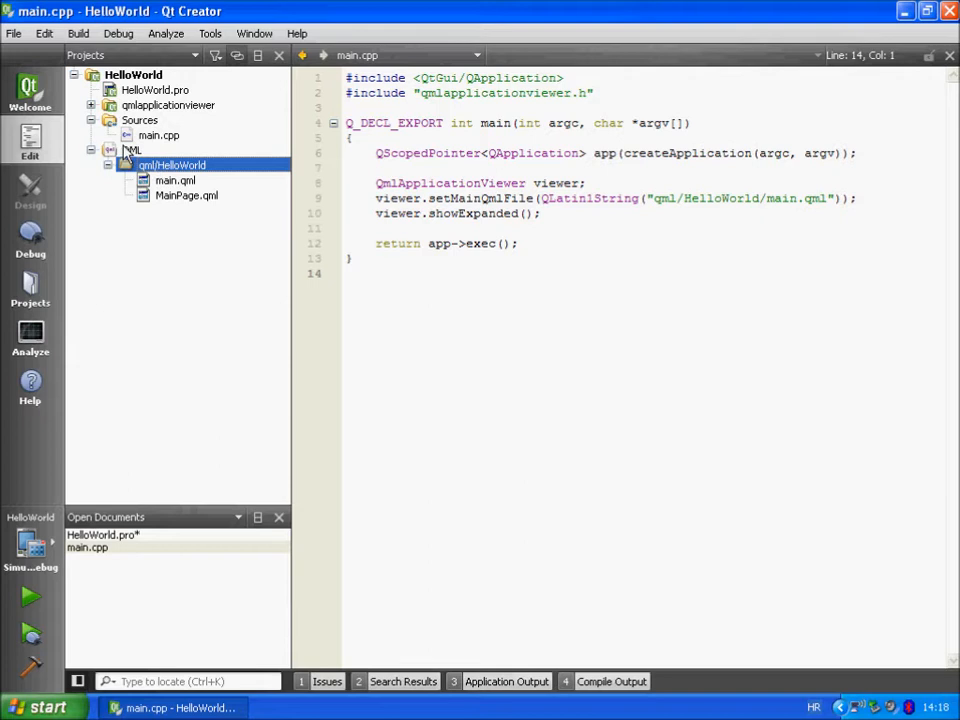
left_click(91, 150)
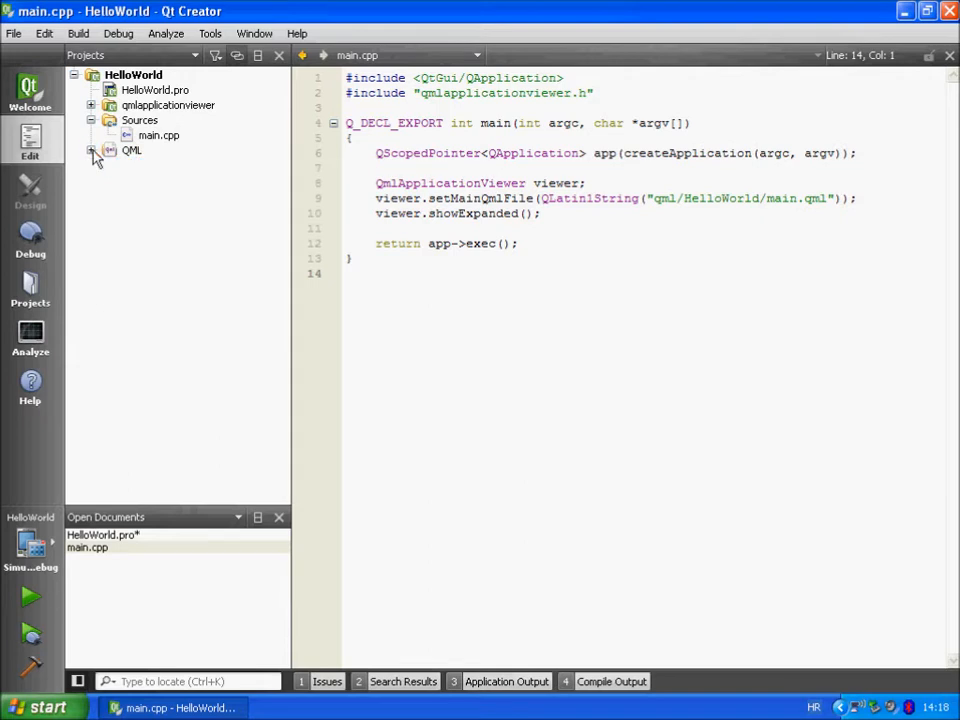